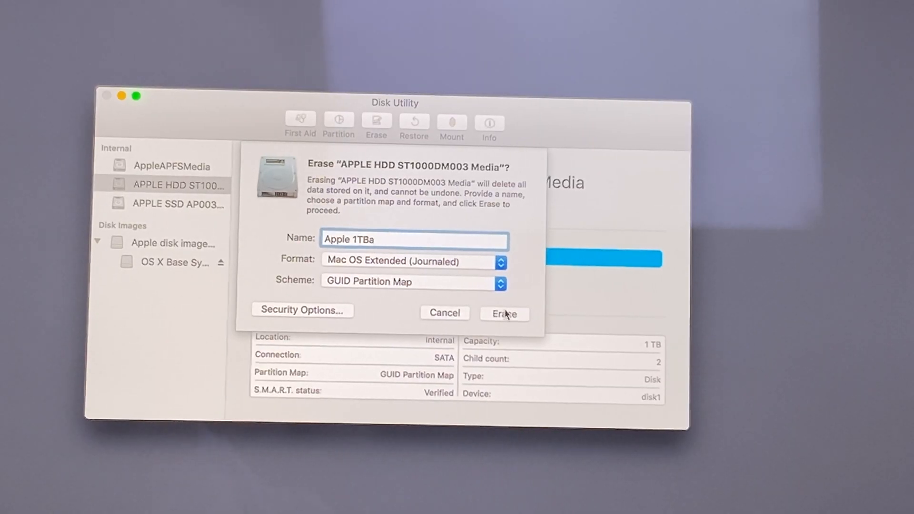
Erase the HDD as 'Apple 1TBa' (Mac OS Extended, GUID), then view the internal SSD
{"action": "left_click", "coordinate": [505, 314]}
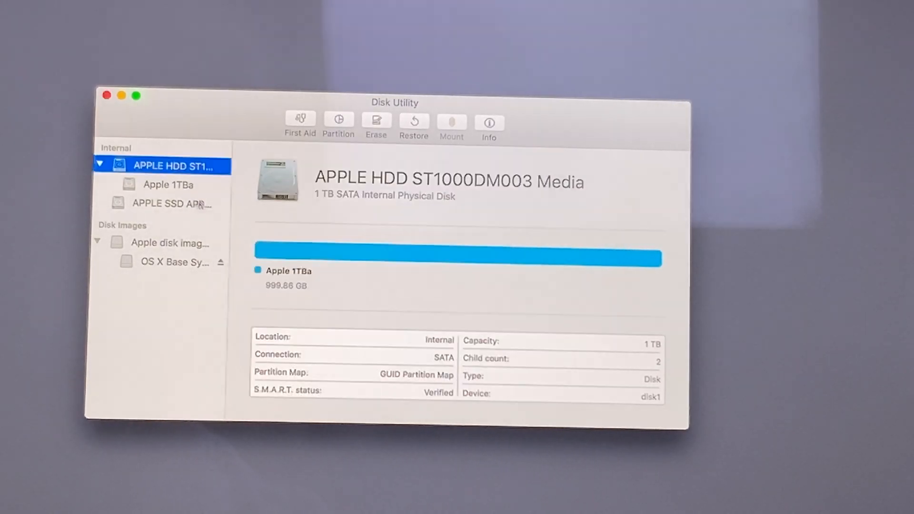
{"action": "left_click", "coordinate": [375, 122]}
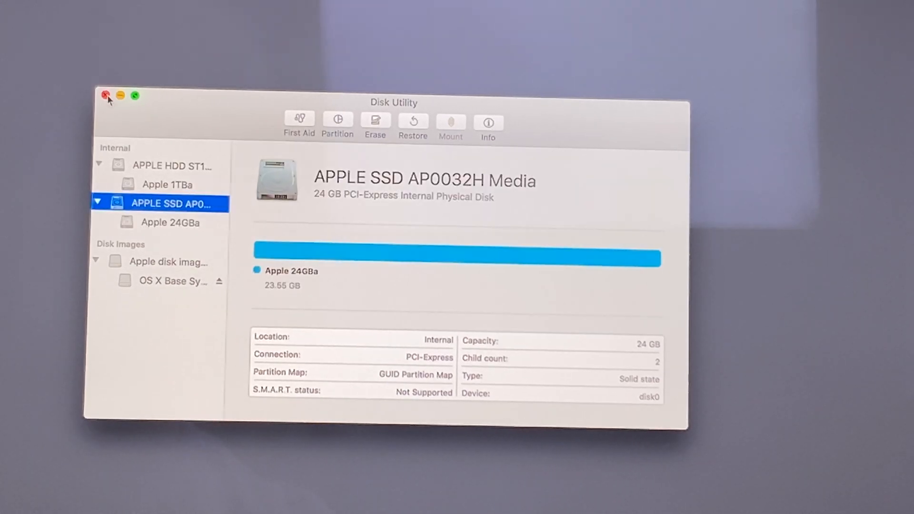
Quit Disk Utility, continue into the macOS Sierra installer and agree to the license
{"action": "left_click", "coordinate": [105, 95]}
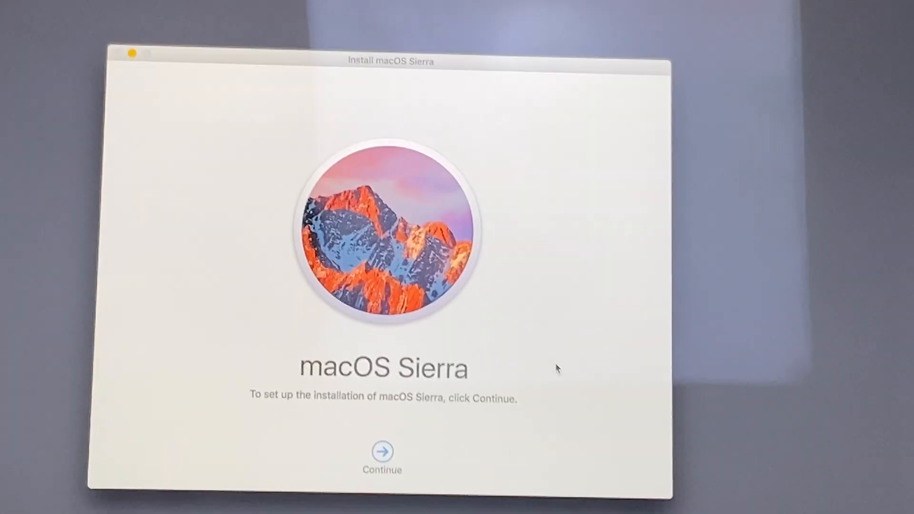
{"action": "left_click", "coordinate": [382, 451]}
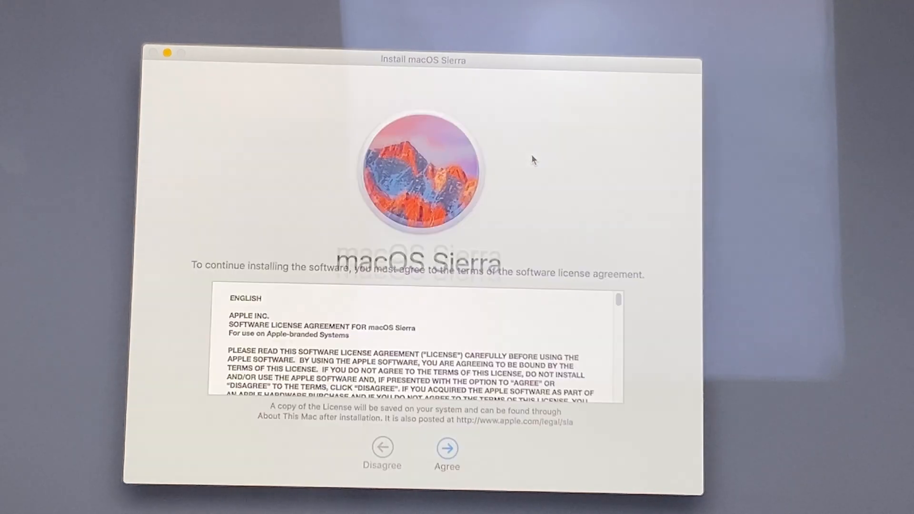
{"action": "left_click", "coordinate": [447, 449]}
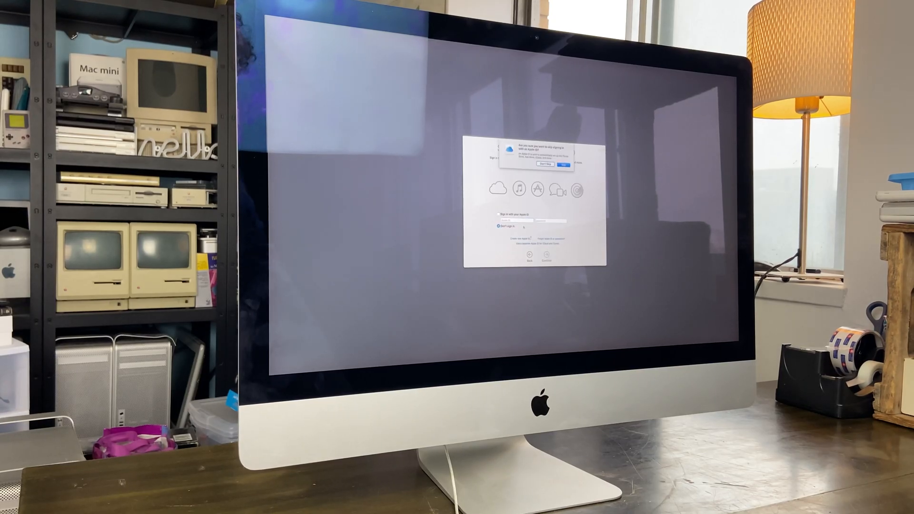
Skip Apple ID sign-in and review the iMac's specifications in About This Mac
{"action": "left_click", "coordinate": [564, 163]}
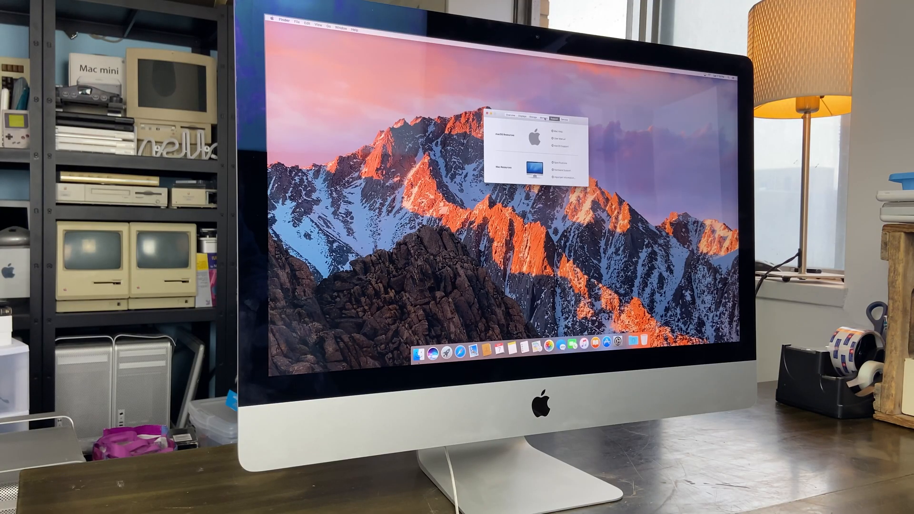
{"action": "left_click", "coordinate": [533, 118]}
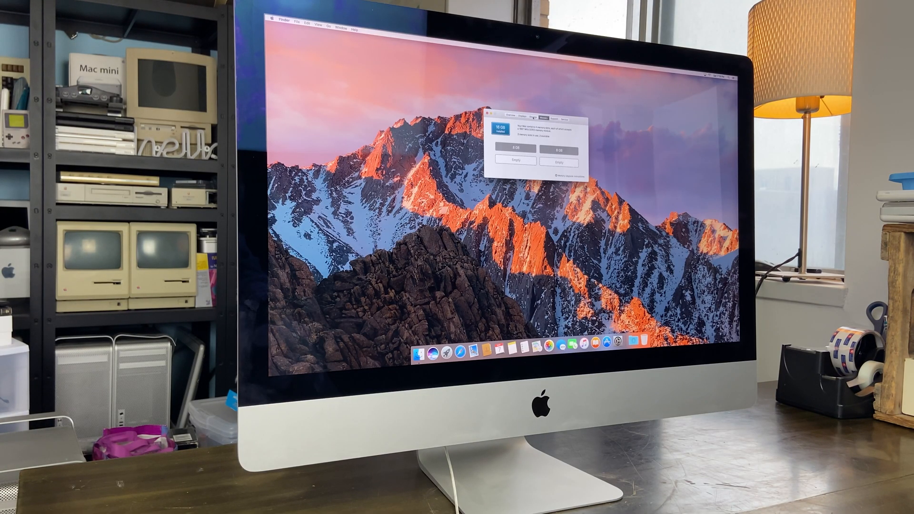